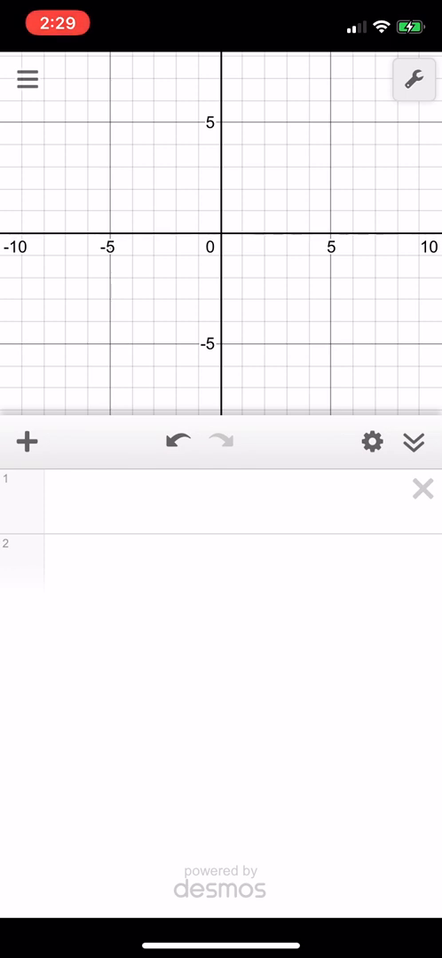
Set the calculator's angle units to degrees via the wrench settings
left_click(415, 78)
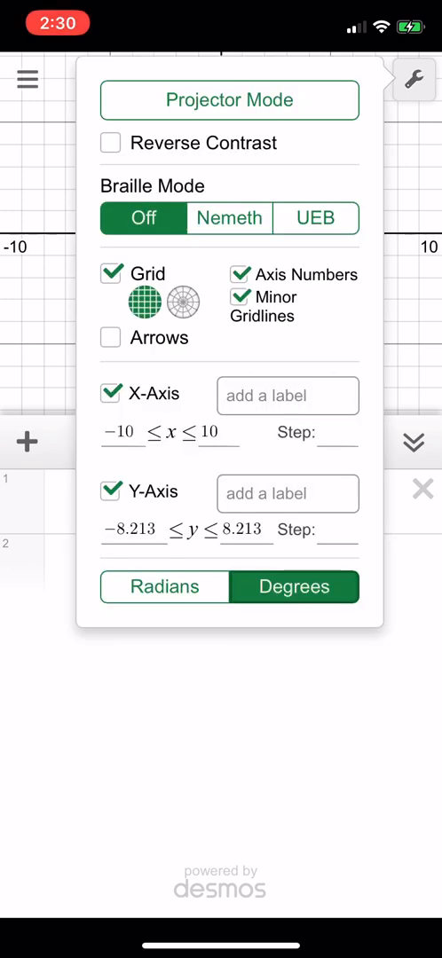
left_click(163, 586)
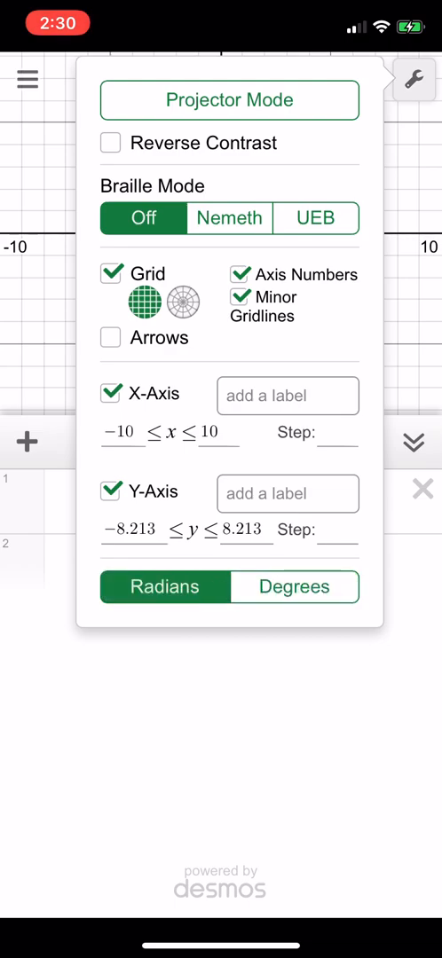
left_click(419, 80)
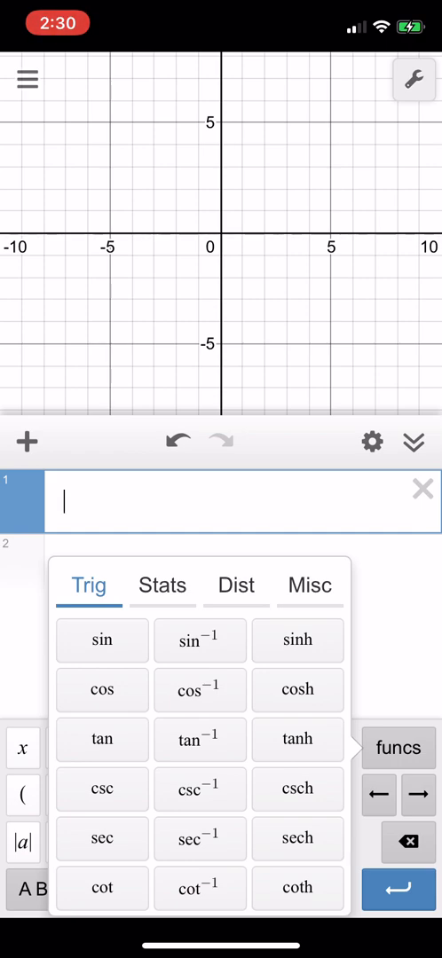
Insert tan( into the first expression line from the Trig functions
left_click(101, 639)
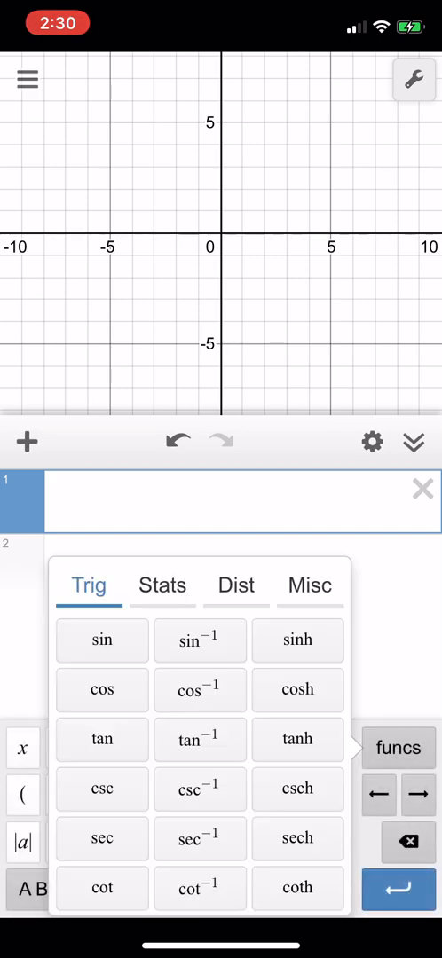
left_click(101, 740)
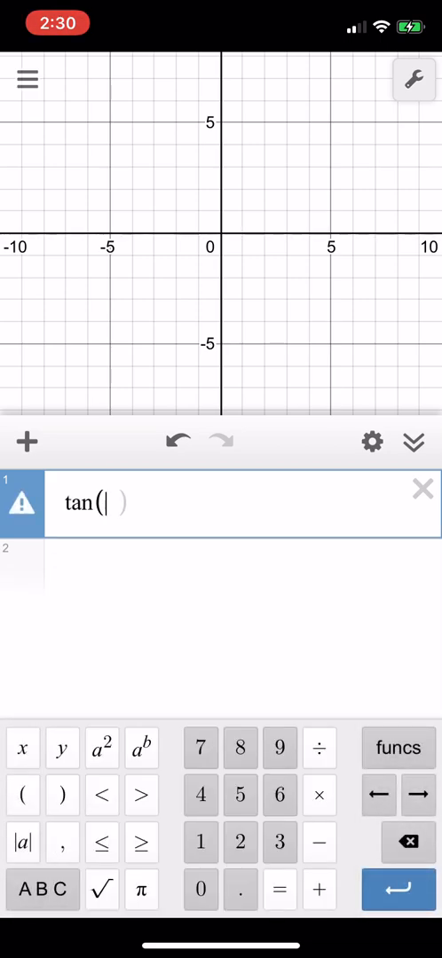
Enter 45 as the argument so tan(45) evaluates to 1, confirming degree mode
type("45")
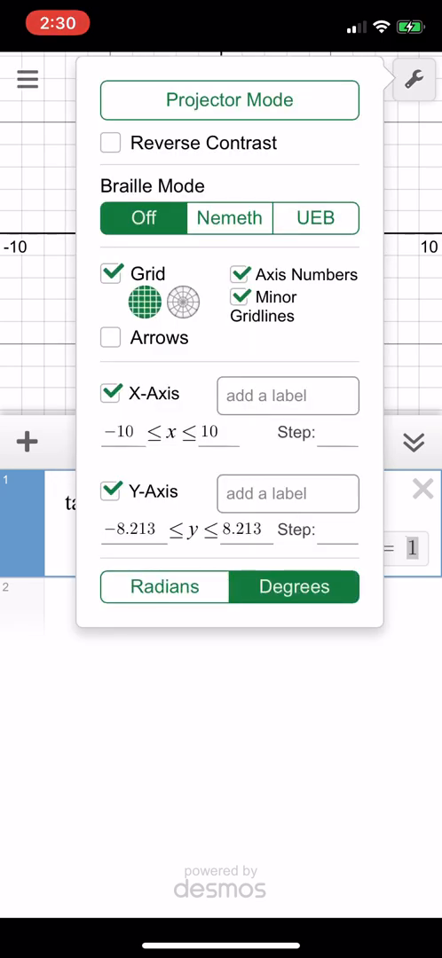
left_click(418, 77)
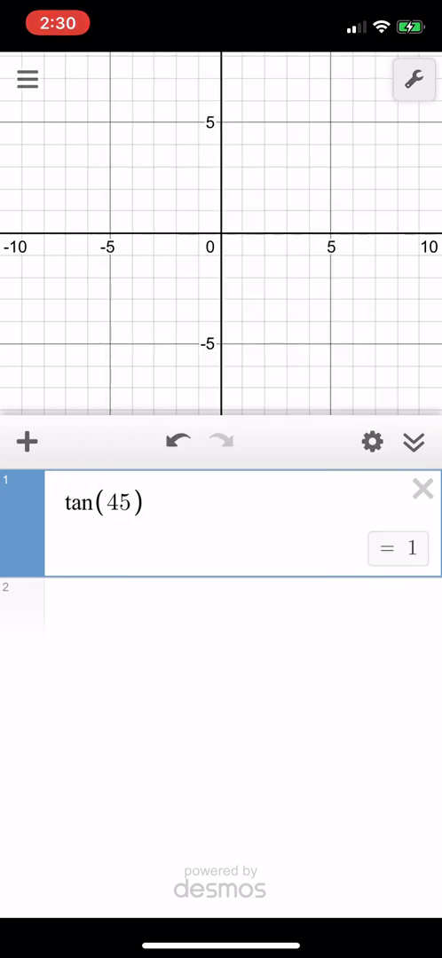